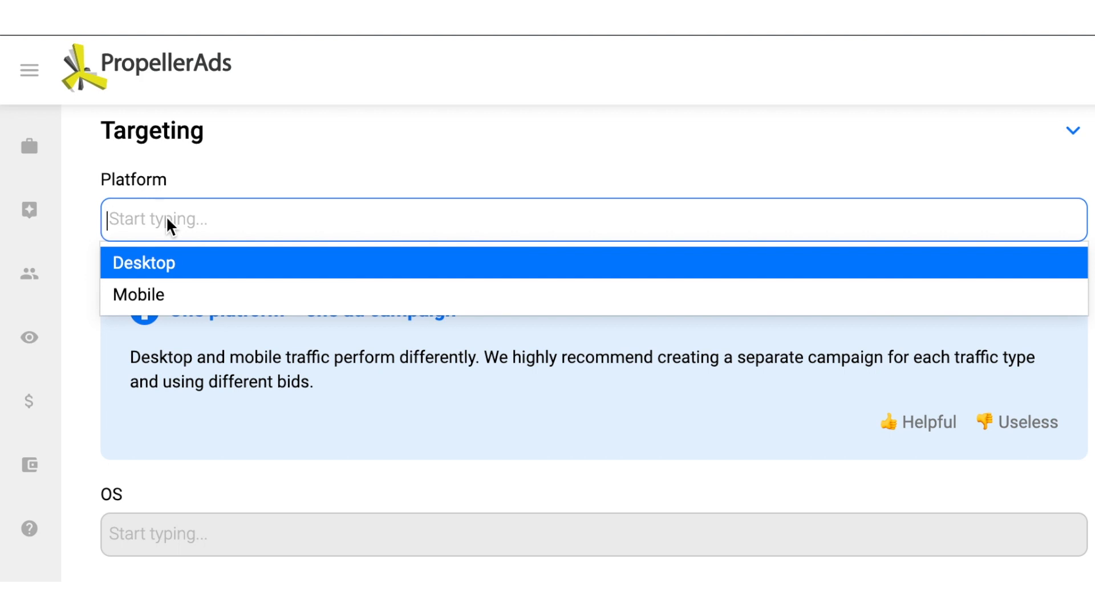
{"action": "mouse_move", "coordinate": [173, 248]}
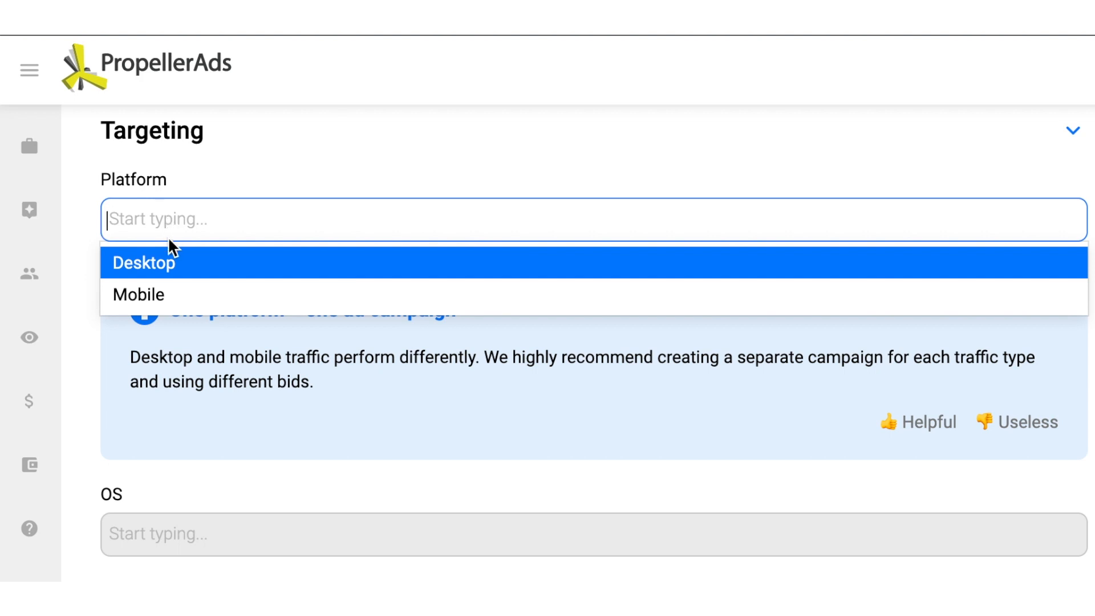
{"action": "mouse_move", "coordinate": [189, 278]}
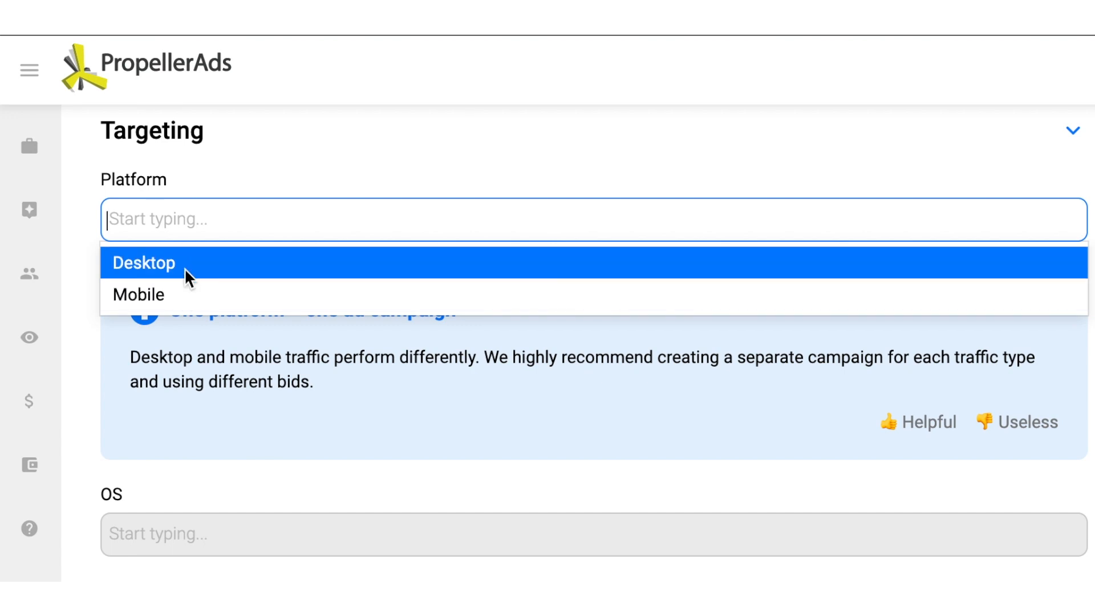
- Choose Desktop in the Platform field to target desktop traffic only
{"action": "left_click", "coordinate": [144, 264]}
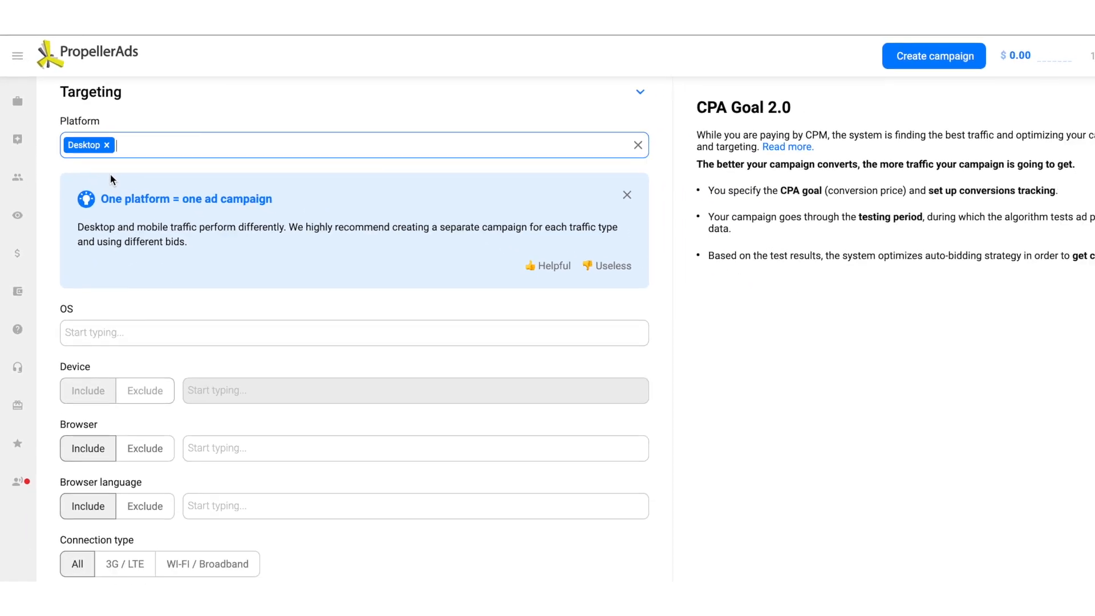
{"action": "scroll", "scroll_direction": "down", "scroll_amount": 3}
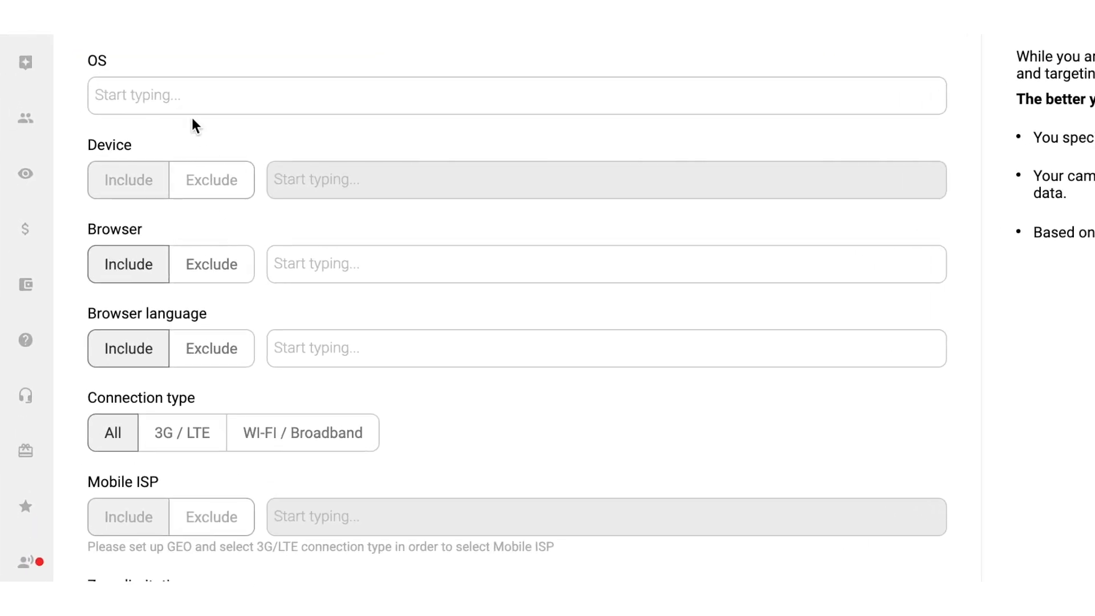
{"action": "mouse_move", "coordinate": [212, 349]}
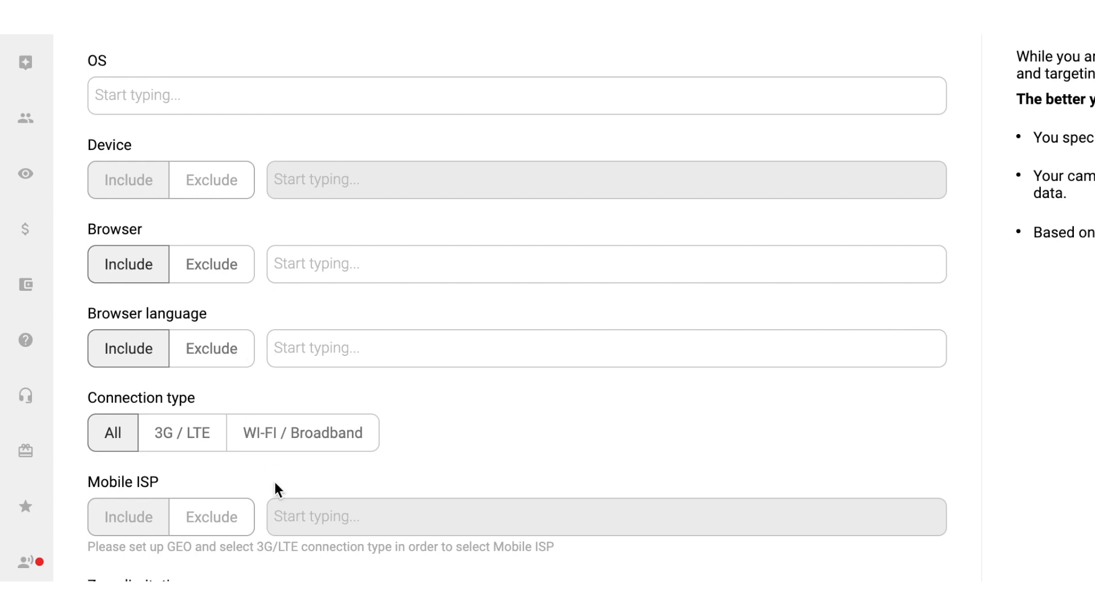
{"action": "scroll", "scroll_direction": "down", "scroll_amount": 3}
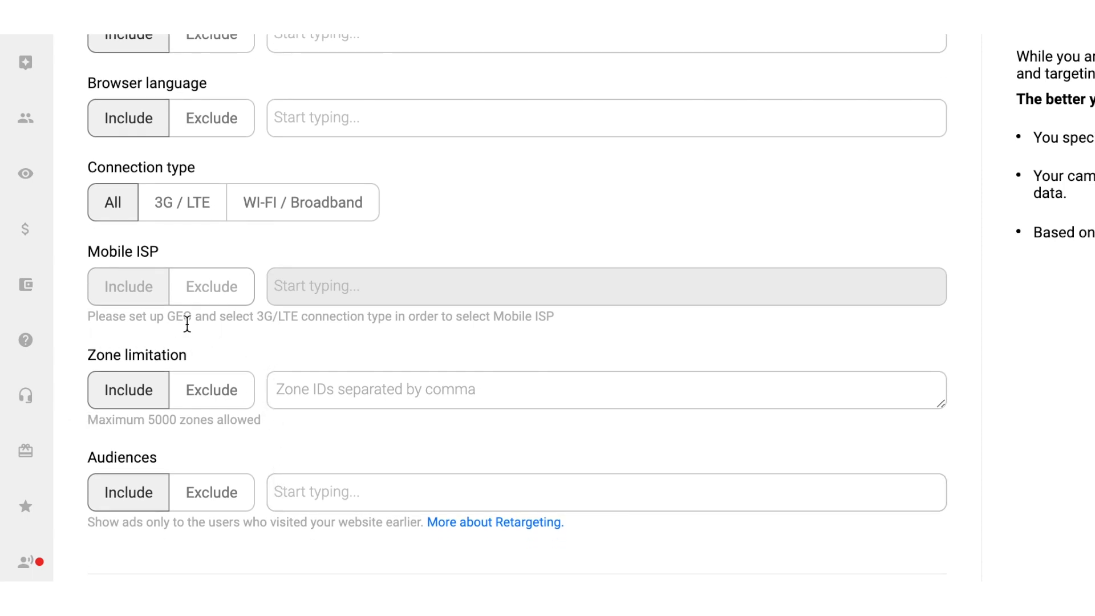
{"action": "mouse_move", "coordinate": [229, 408]}
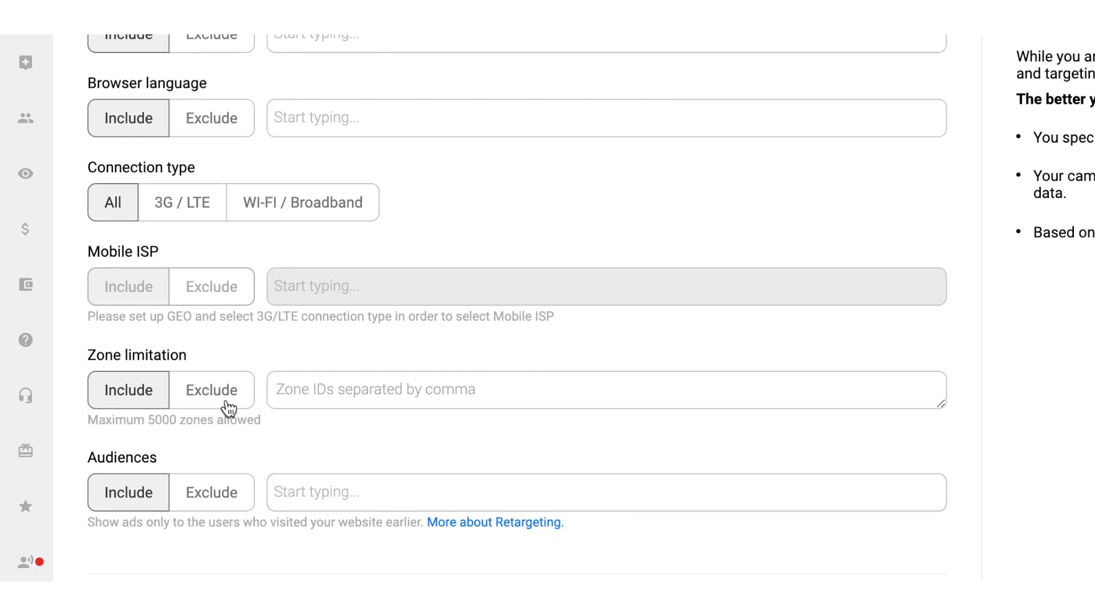
{"action": "mouse_move", "coordinate": [293, 456]}
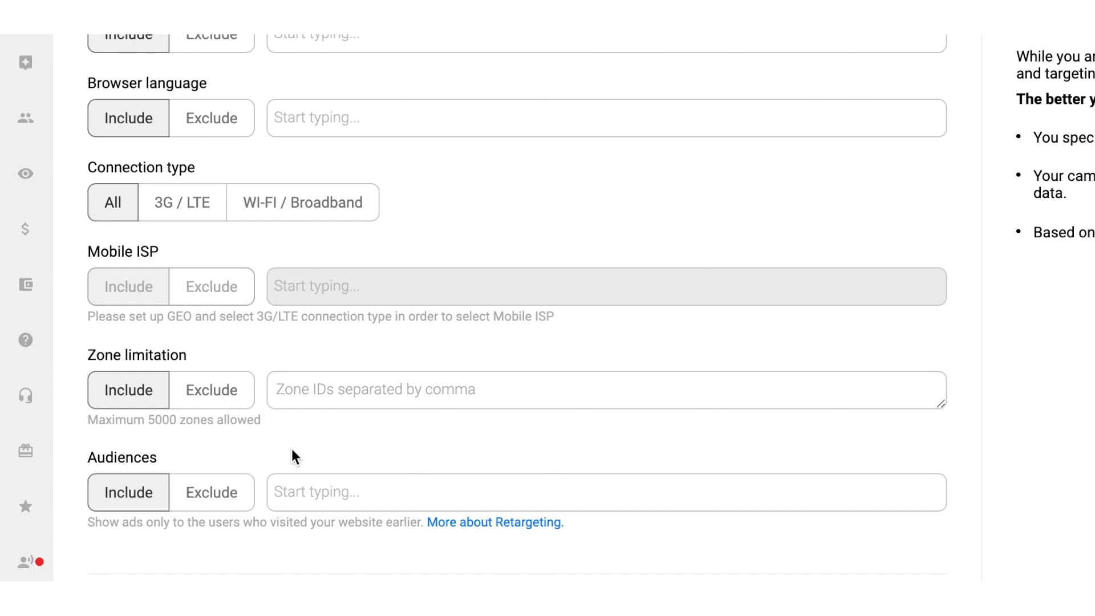
{"action": "scroll", "scroll_direction": "down", "scroll_amount": 3}
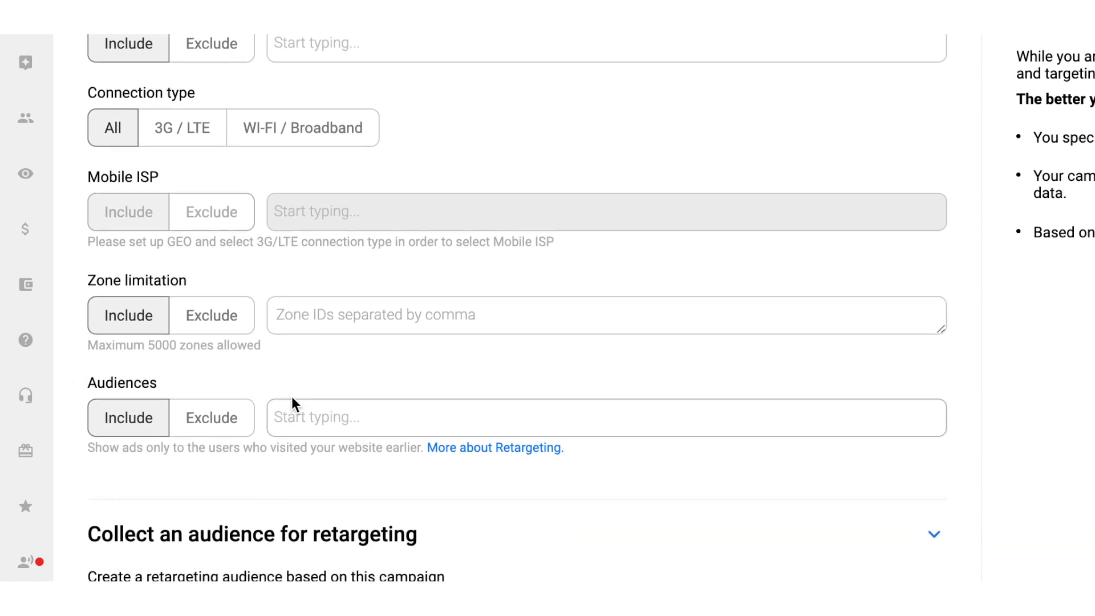
{"action": "mouse_move", "coordinate": [169, 477]}
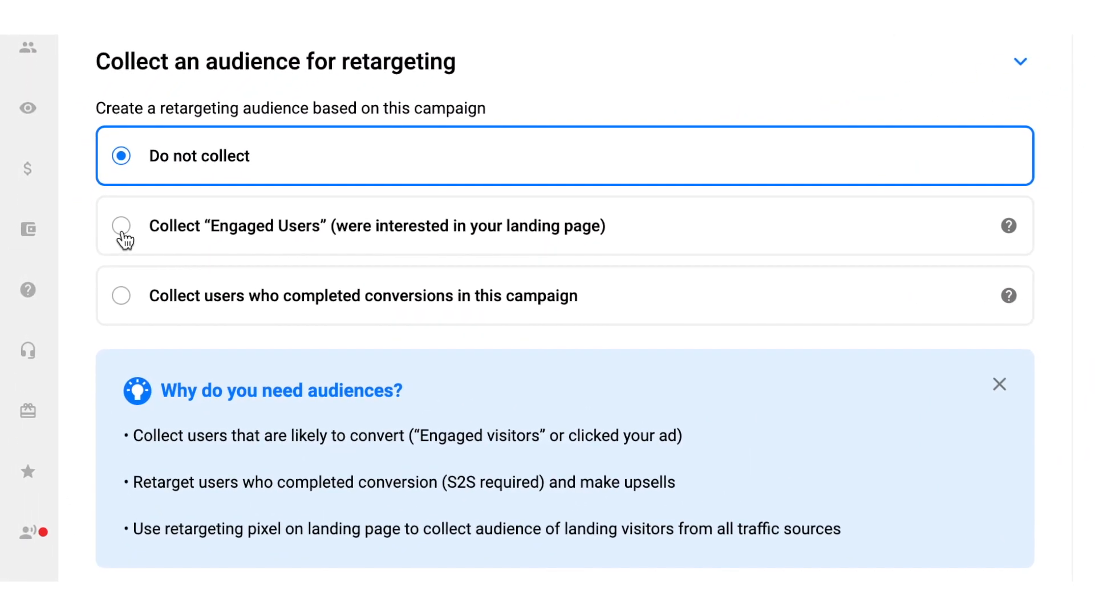
- Collect Engaged Users as an audience and generate the viewability pixel script
{"action": "left_click", "coordinate": [120, 224]}
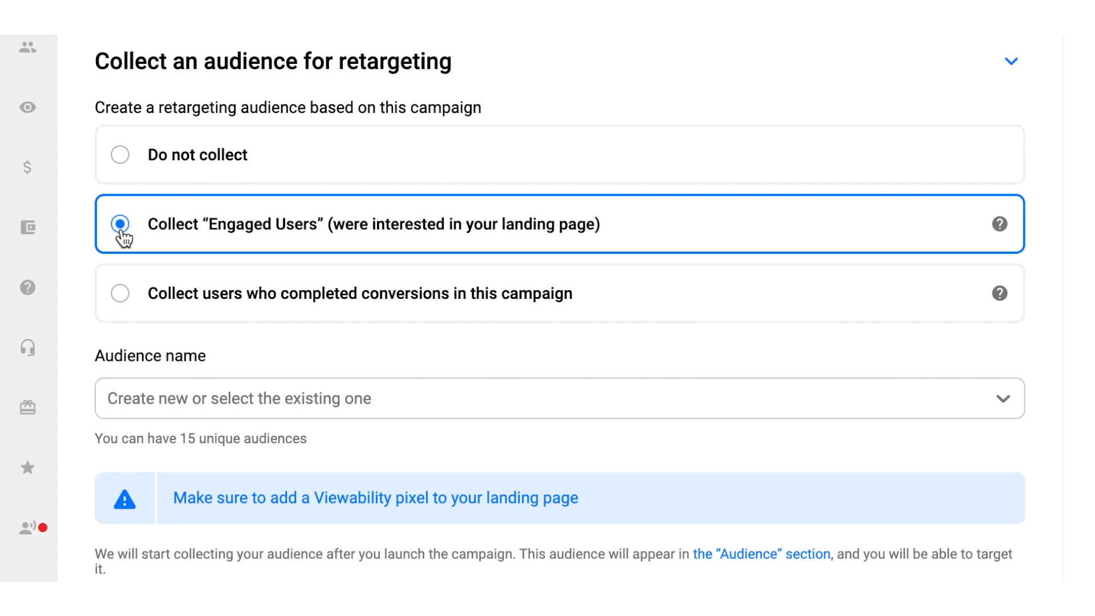
{"action": "scroll", "scroll_direction": "down", "scroll_amount": 3}
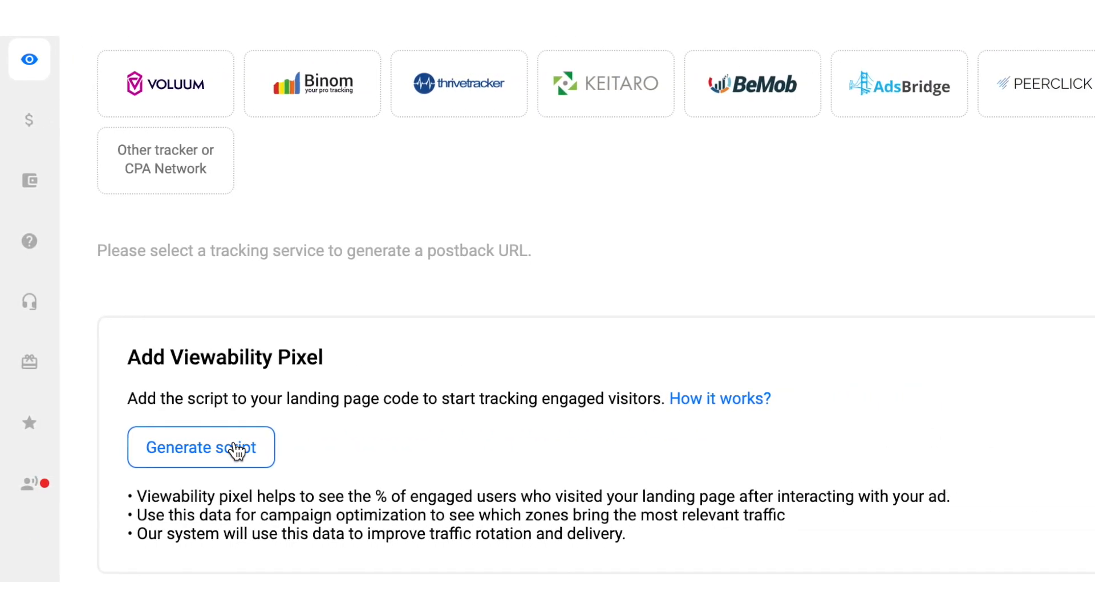
{"action": "left_click", "coordinate": [201, 448]}
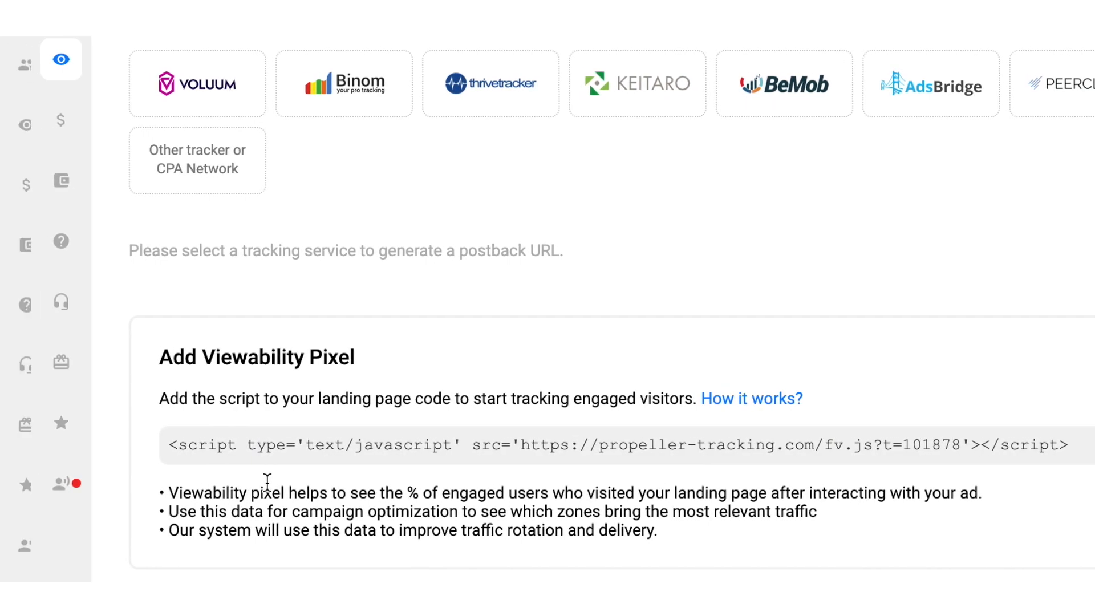
{"action": "left_click", "coordinate": [119, 231]}
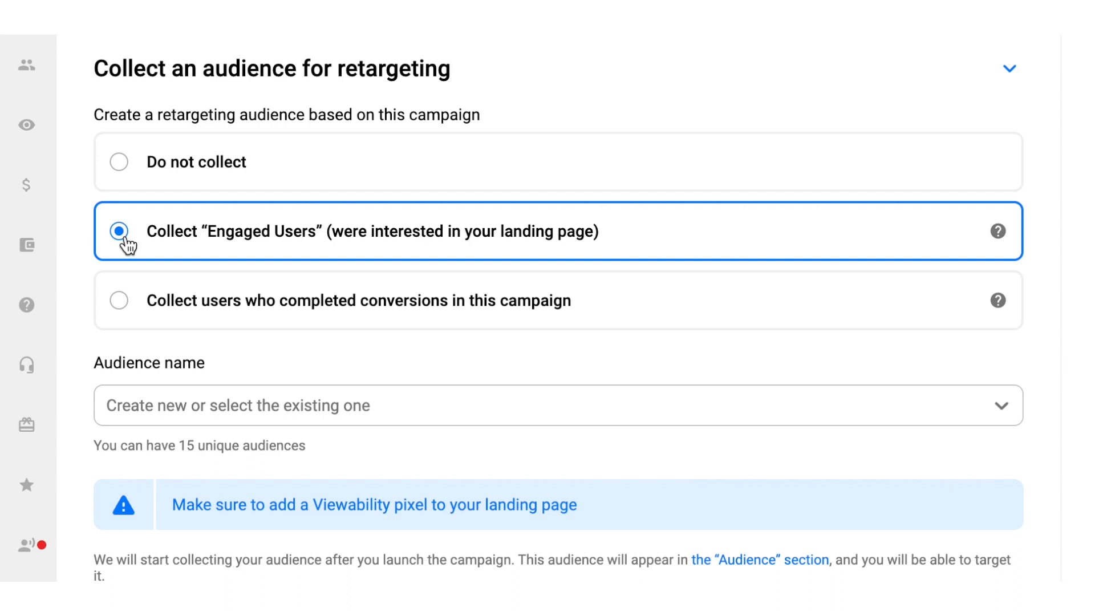
{"action": "mouse_move", "coordinate": [125, 308]}
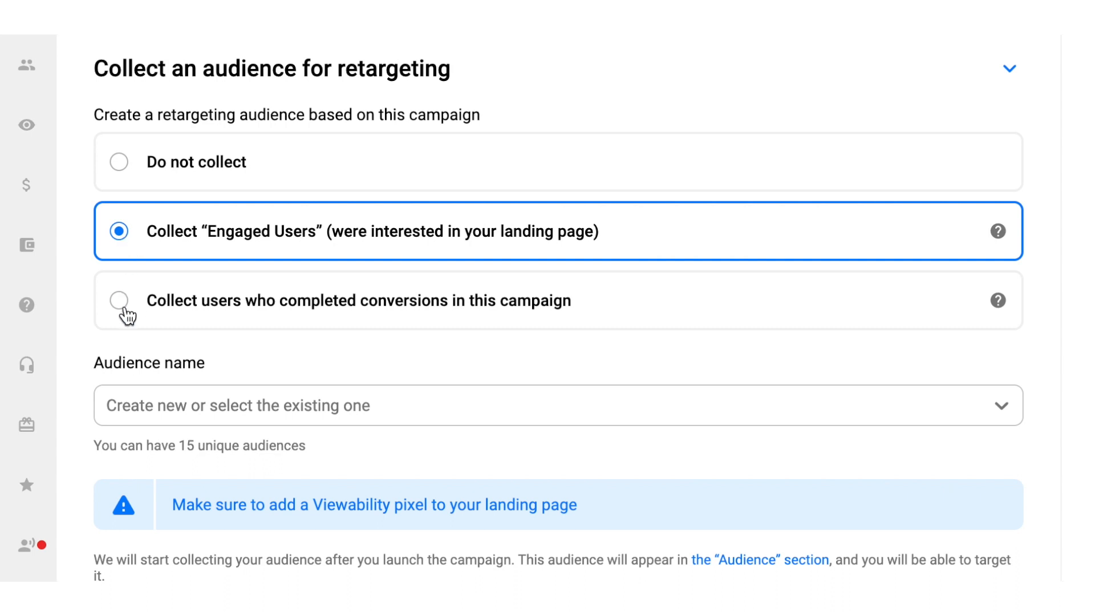
- Collect users who completed conversions, check the empty Audiences page, and start a new audience
{"action": "left_click", "coordinate": [118, 300]}
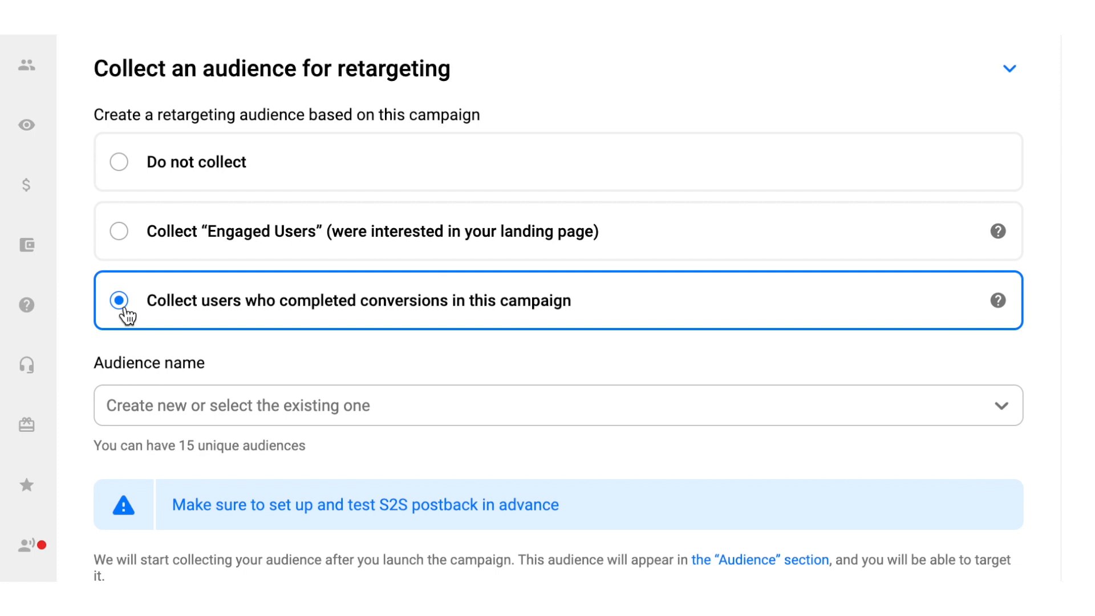
{"action": "mouse_move", "coordinate": [27, 65]}
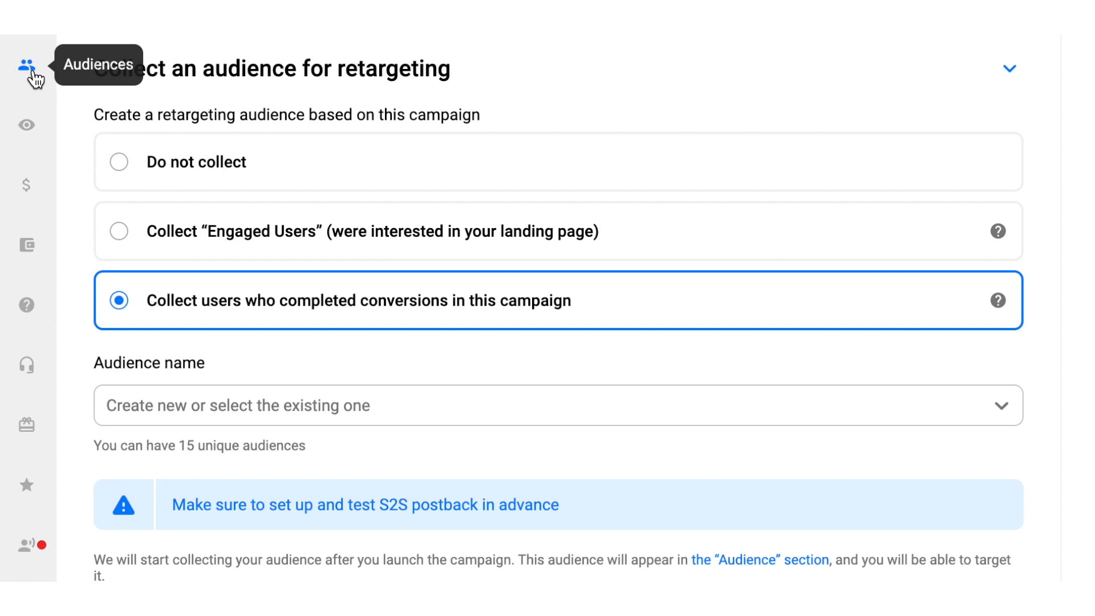
{"action": "left_click", "coordinate": [27, 65]}
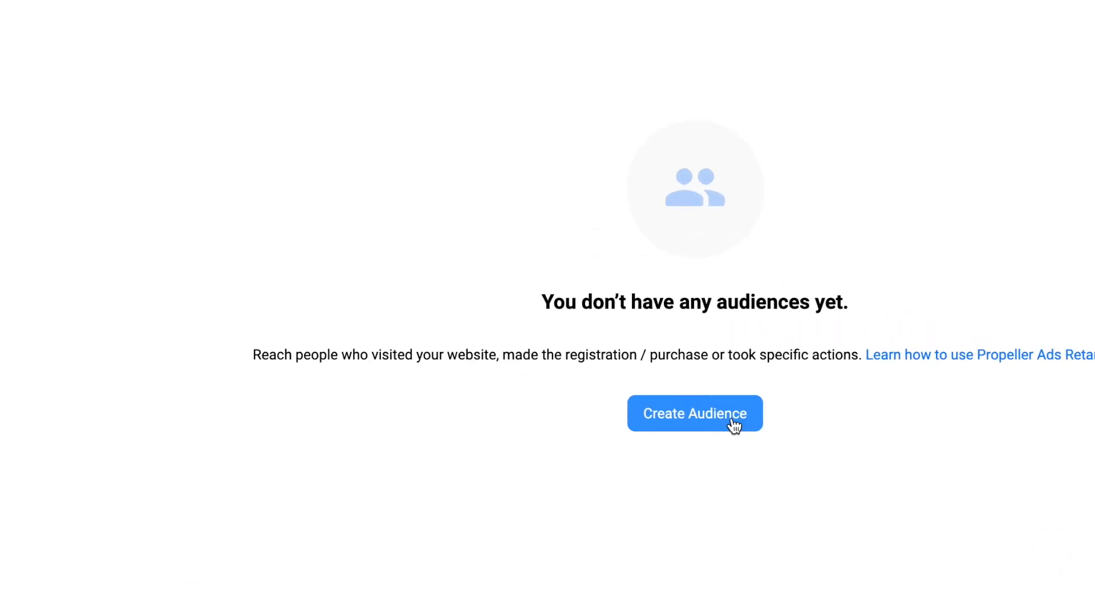
{"action": "left_click", "coordinate": [695, 413]}
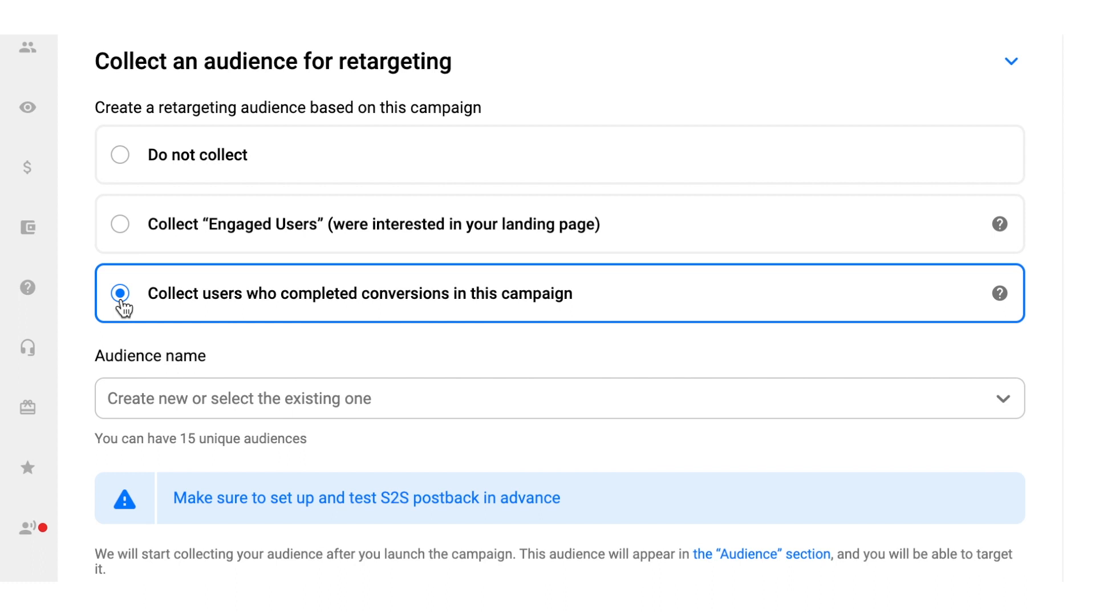
{"action": "mouse_move", "coordinate": [270, 406]}
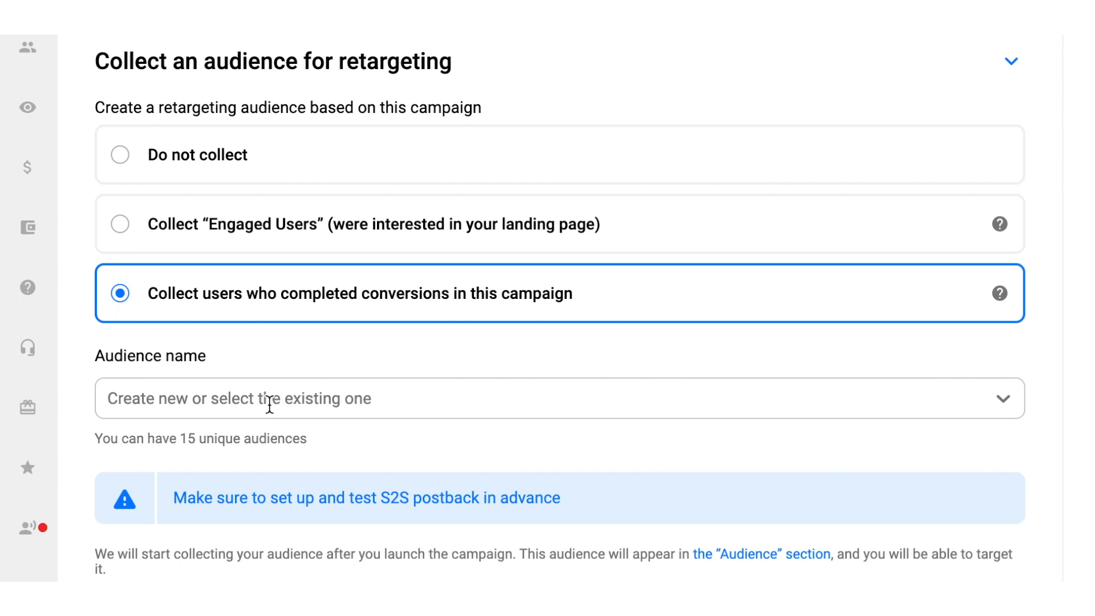
- Create the converters audience named 'test' and scroll to the Campaign Schedule
{"action": "type", "text": "test"}
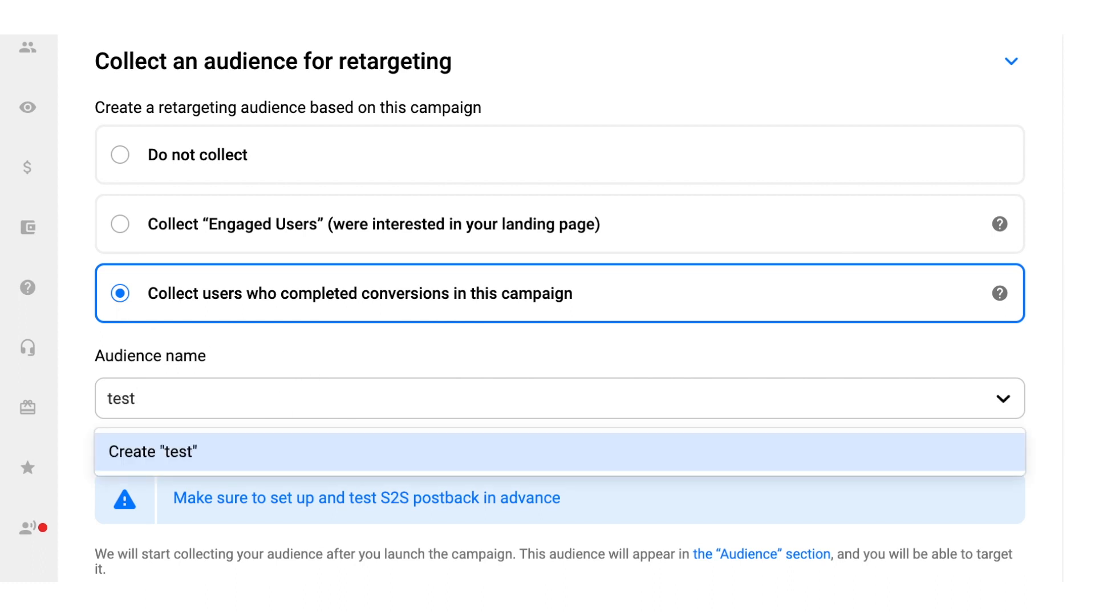
{"action": "left_click", "coordinate": [152, 452]}
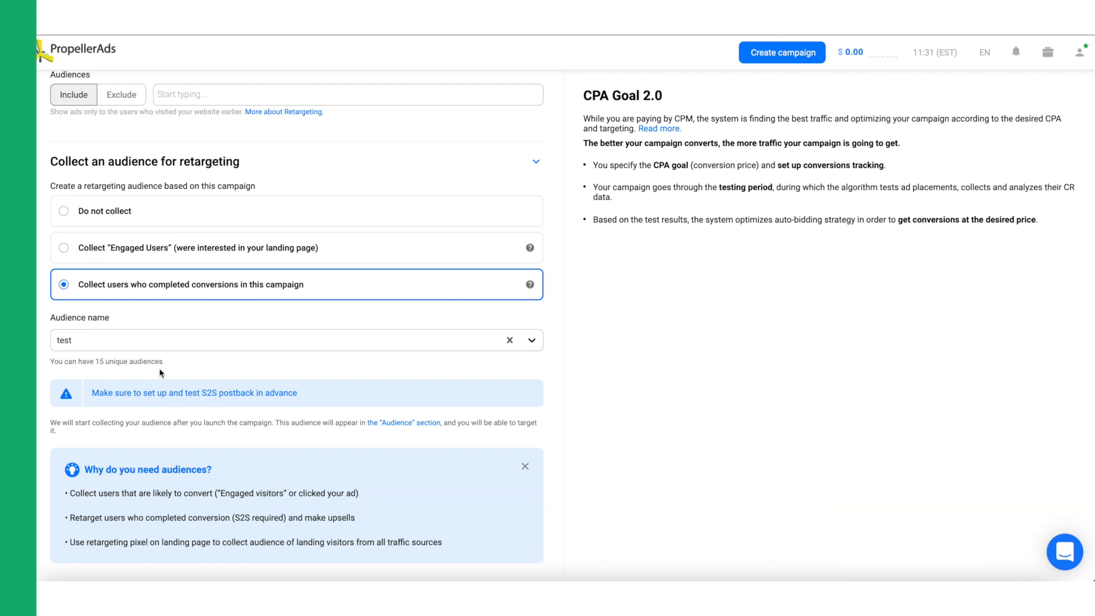
{"action": "scroll", "scroll_direction": "down", "scroll_amount": 3}
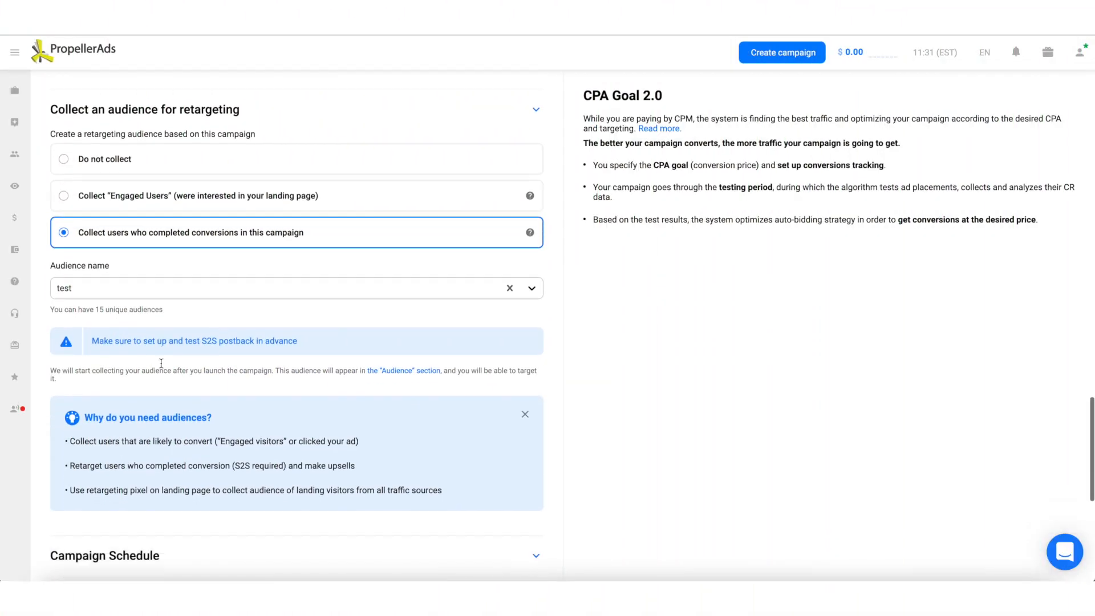
{"action": "scroll", "scroll_direction": "down", "scroll_amount": 3}
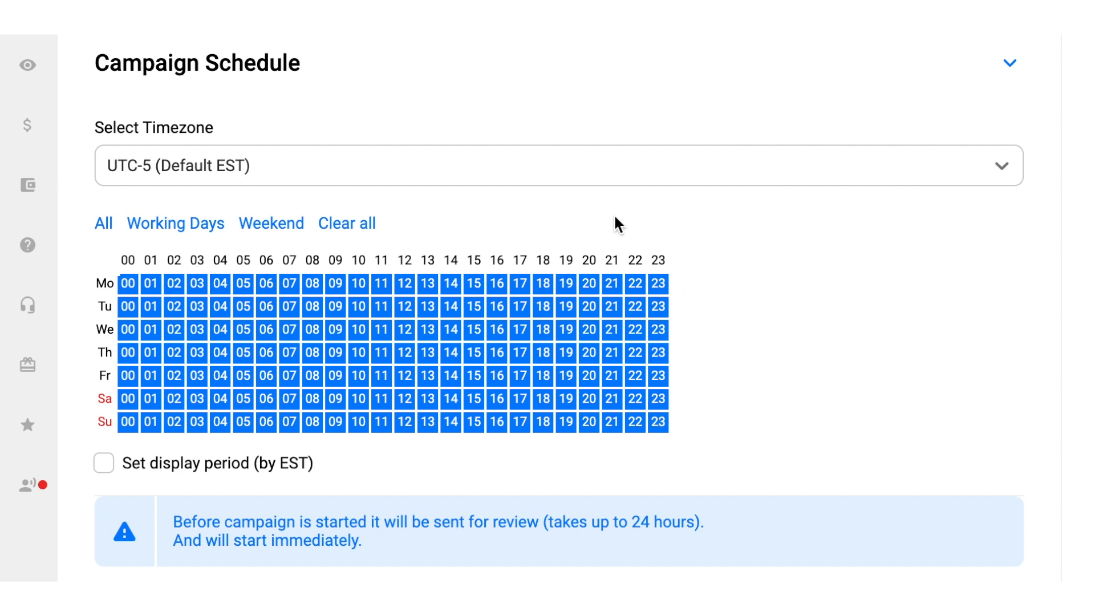
- Pick the UTC-5 (Default EST) timezone, leaving all hours of every day active
{"action": "left_click", "coordinate": [555, 165]}
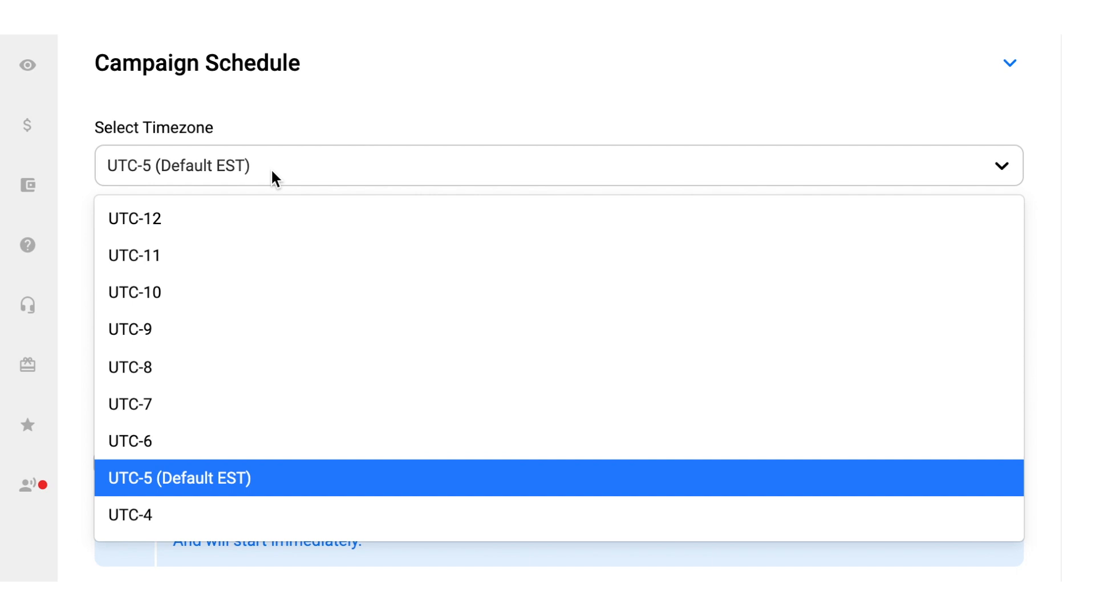
{"action": "left_click", "coordinate": [178, 478]}
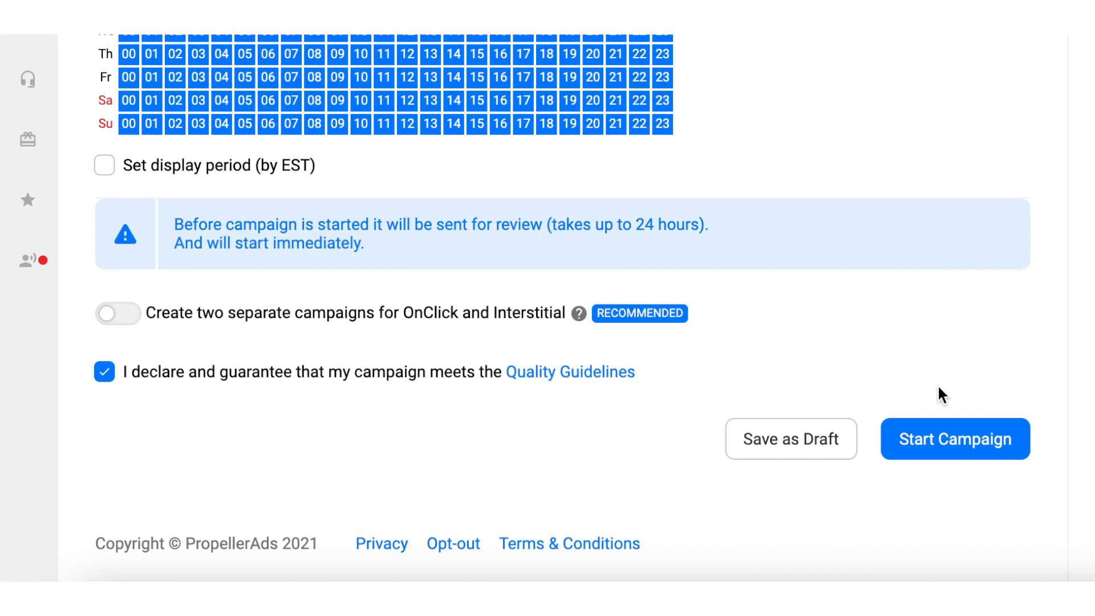
{"action": "mouse_move", "coordinate": [954, 439]}
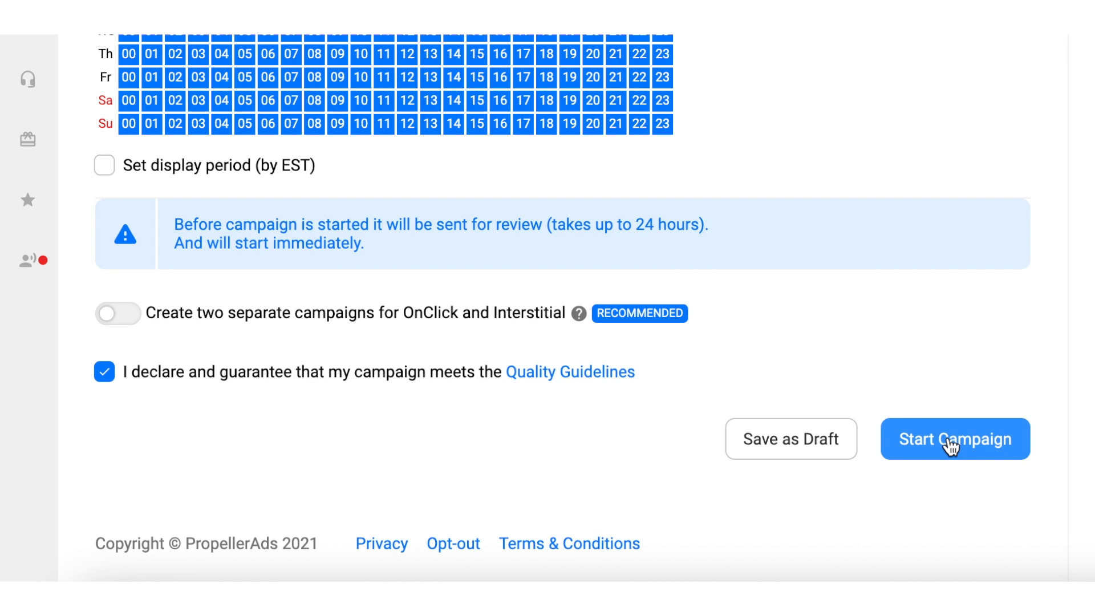
- Start 'My First Onclick Campaign' from the bottom of the form
{"action": "left_click", "coordinate": [954, 439]}
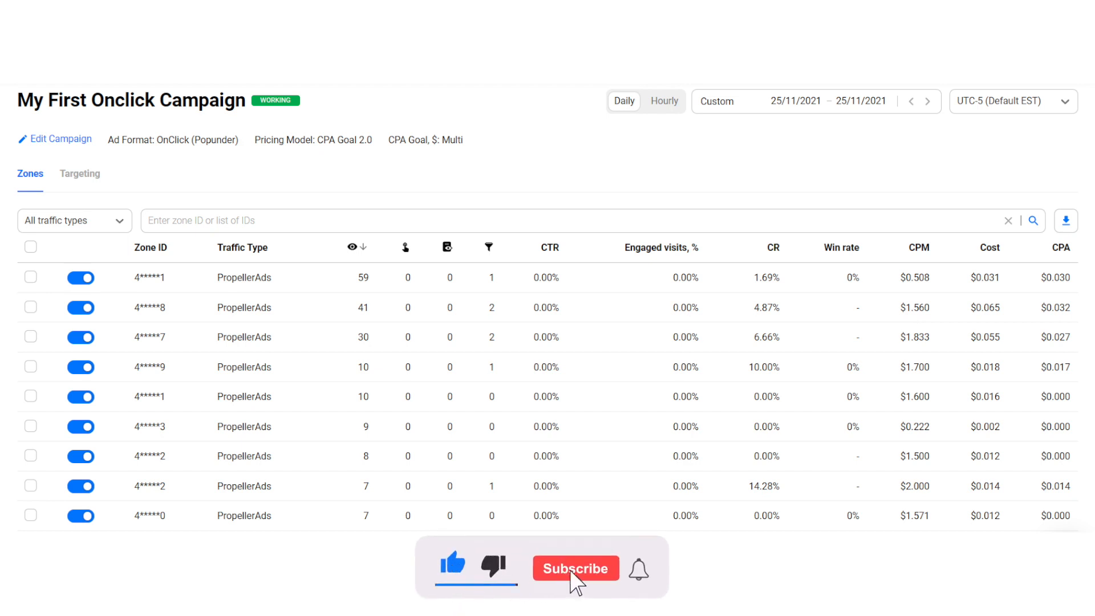
- View the Zones tab listing impressions, CR, CPM, cost and CPA per zone
{"action": "left_click", "coordinate": [575, 568]}
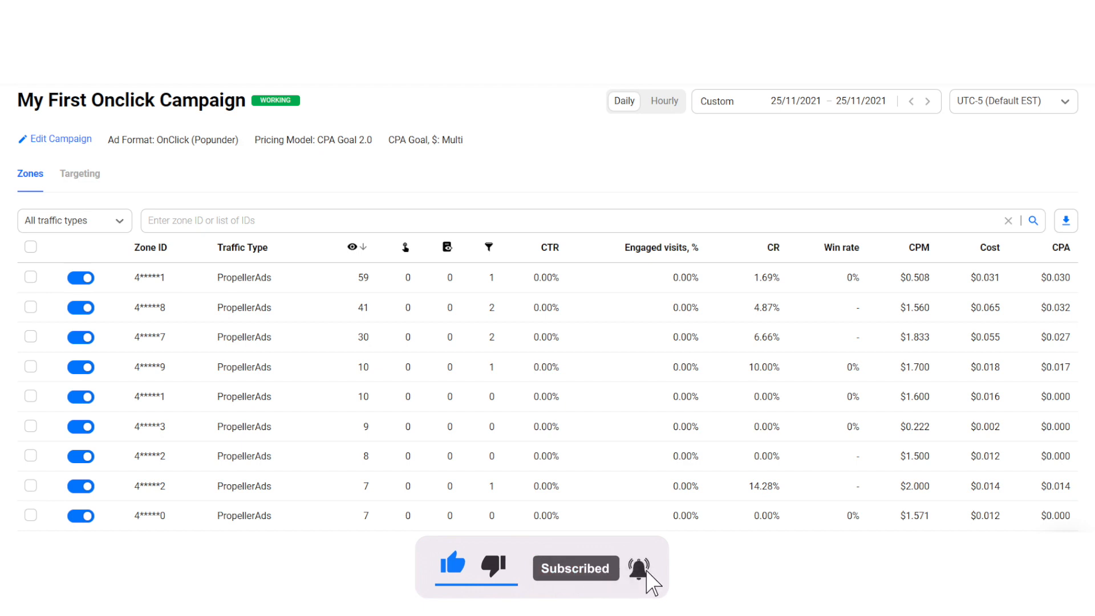